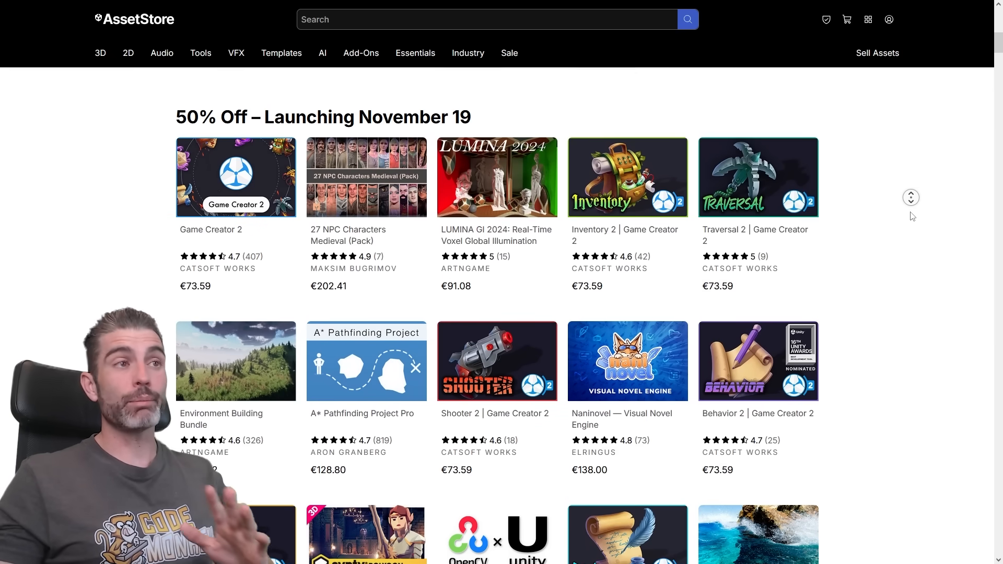
# Go to the Hot Reload asset page from the highlights grid and start its live-code-editing promo video.
pyautogui.scroll(-3)
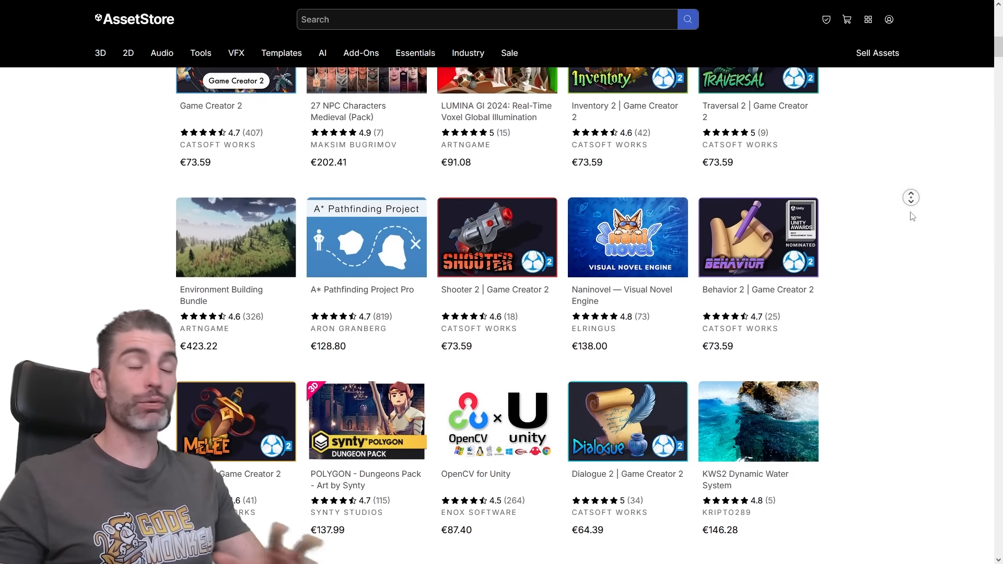
pyautogui.scroll(3)
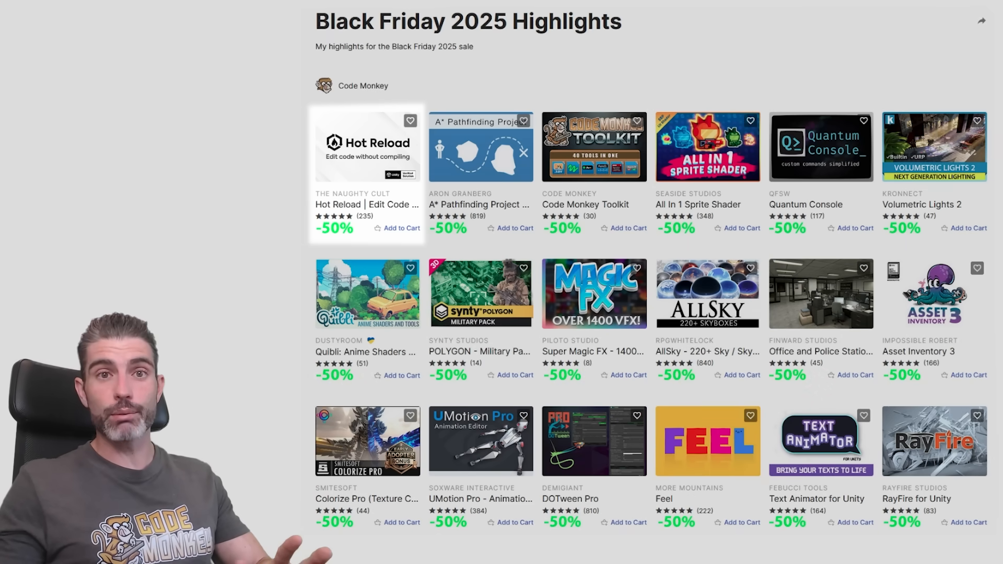
pyautogui.click(367, 146)
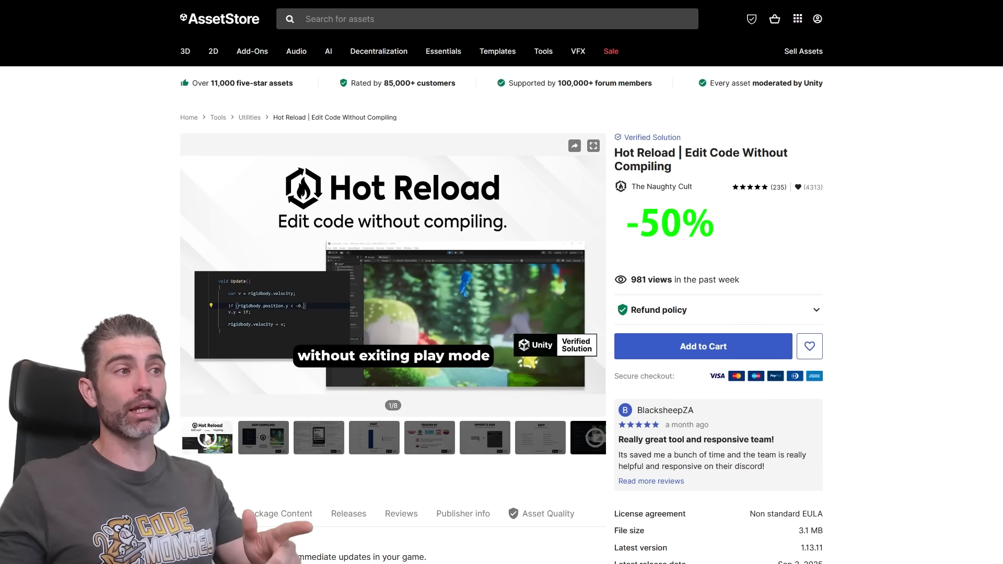
pyautogui.click(592, 146)
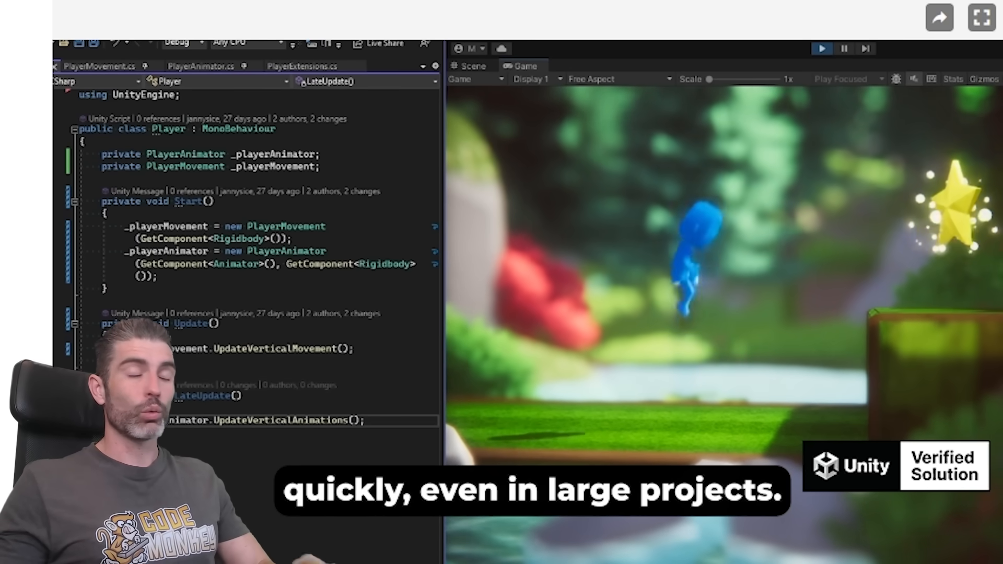
# Go back from the Hot Reload video to the Black Friday 2025 Highlights list.
pyautogui.click(101, 65)
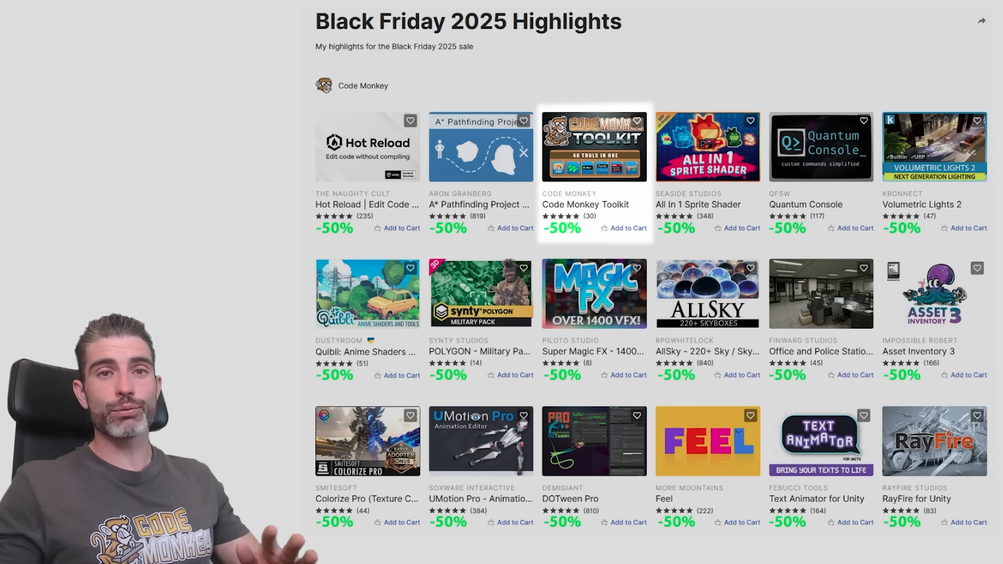
pyautogui.click(594, 146)
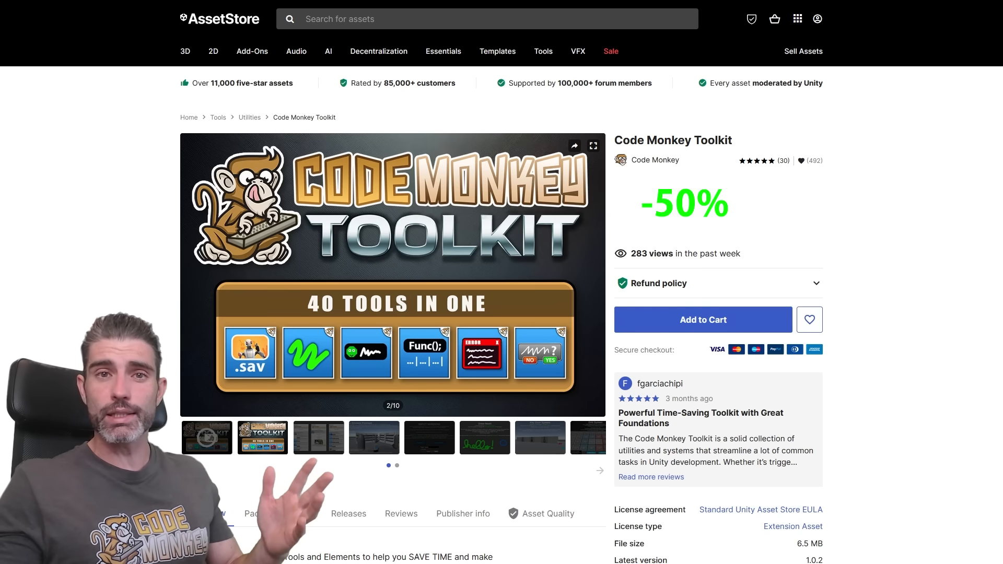
pyautogui.click(592, 146)
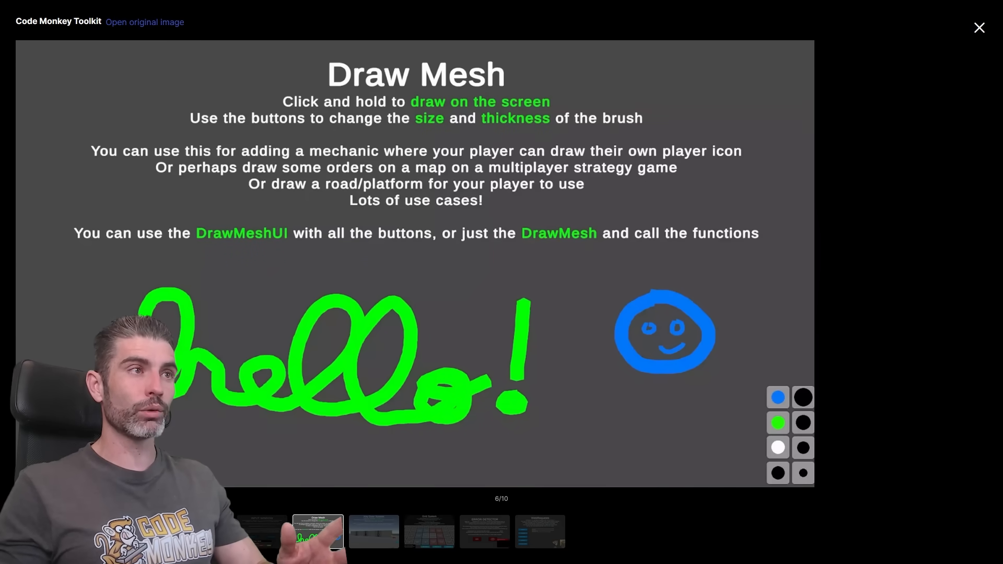
pyautogui.click(429, 532)
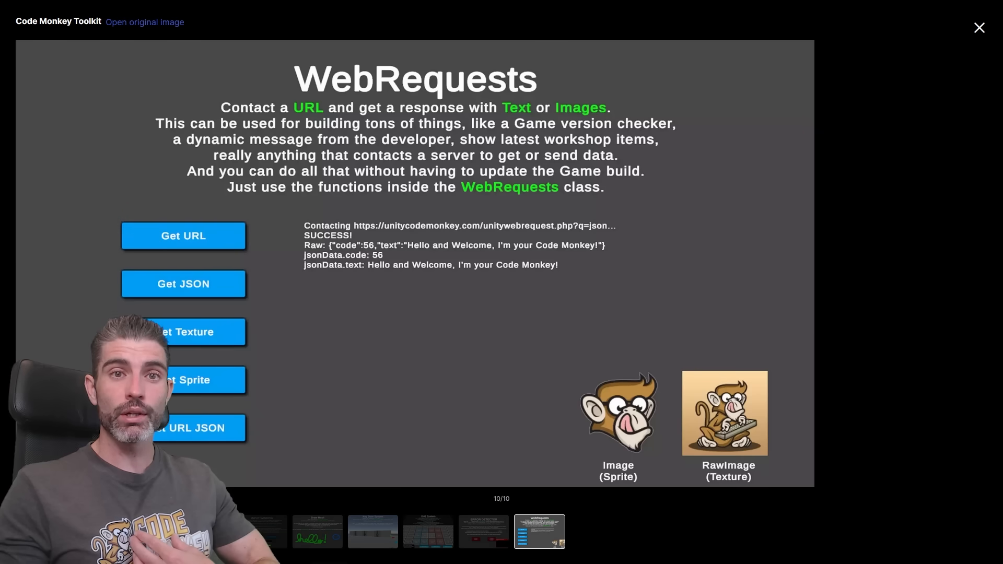
pyautogui.click(979, 27)
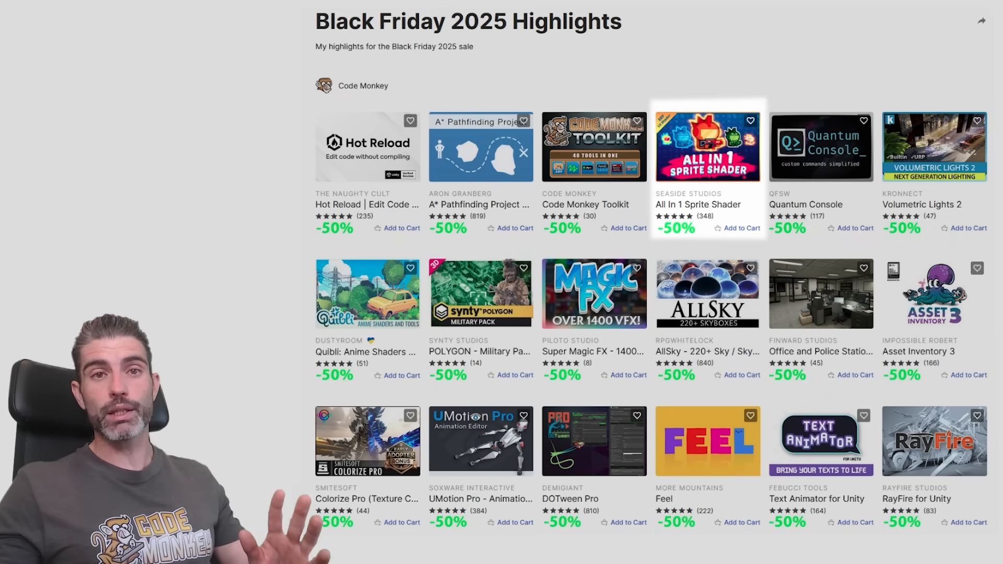
pyautogui.click(707, 146)
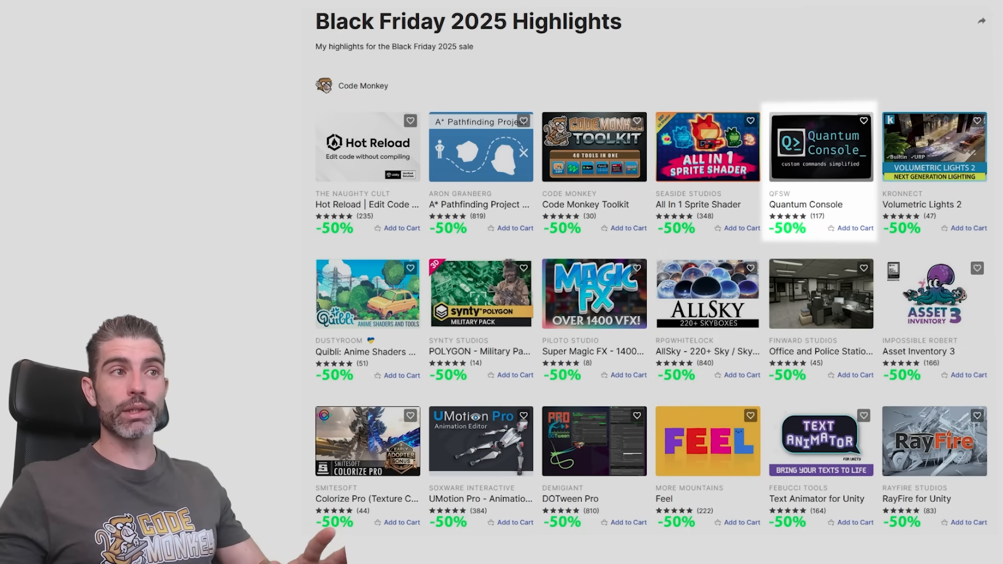
pyautogui.click(820, 146)
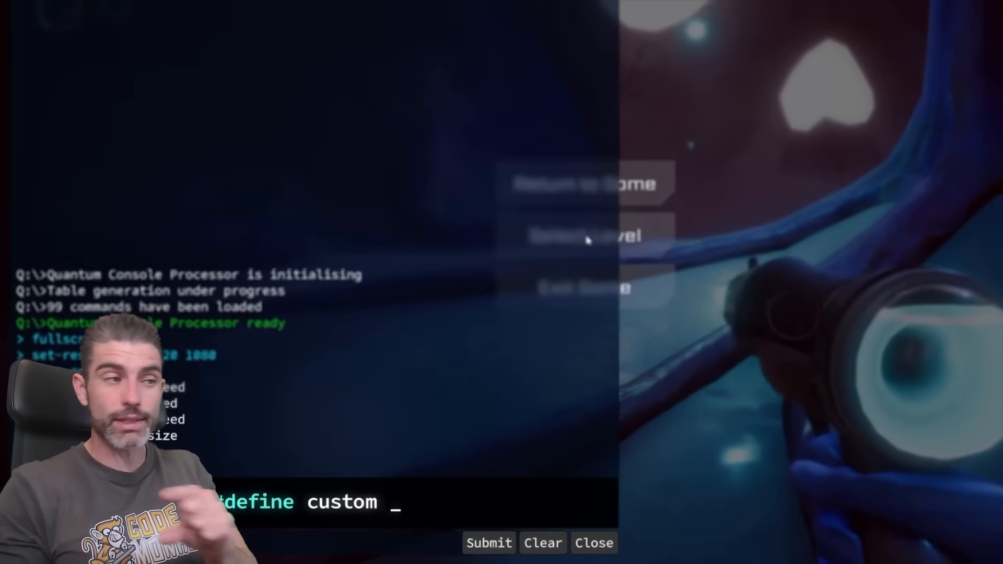
pyautogui.write('powerful macros...')
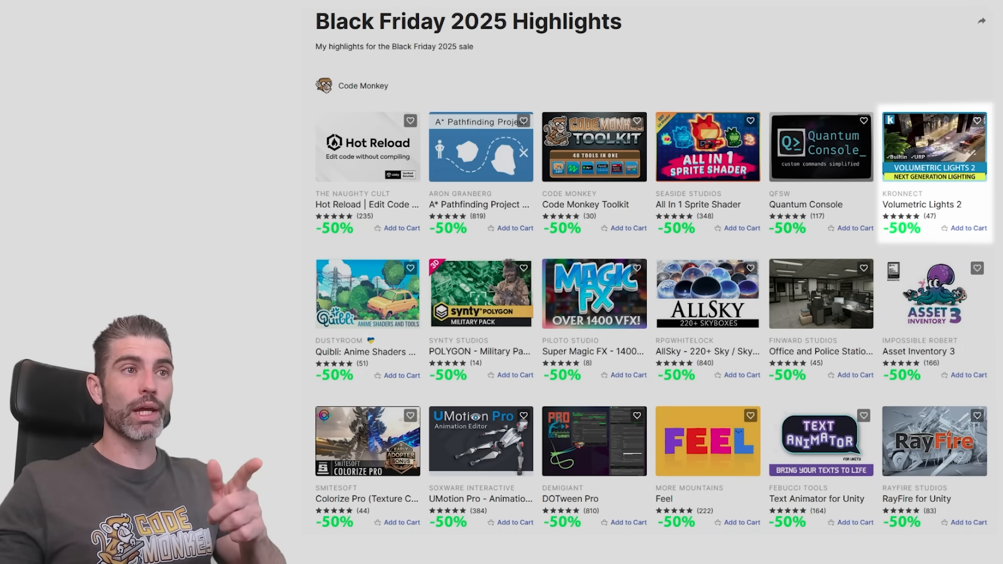
pyautogui.click(933, 146)
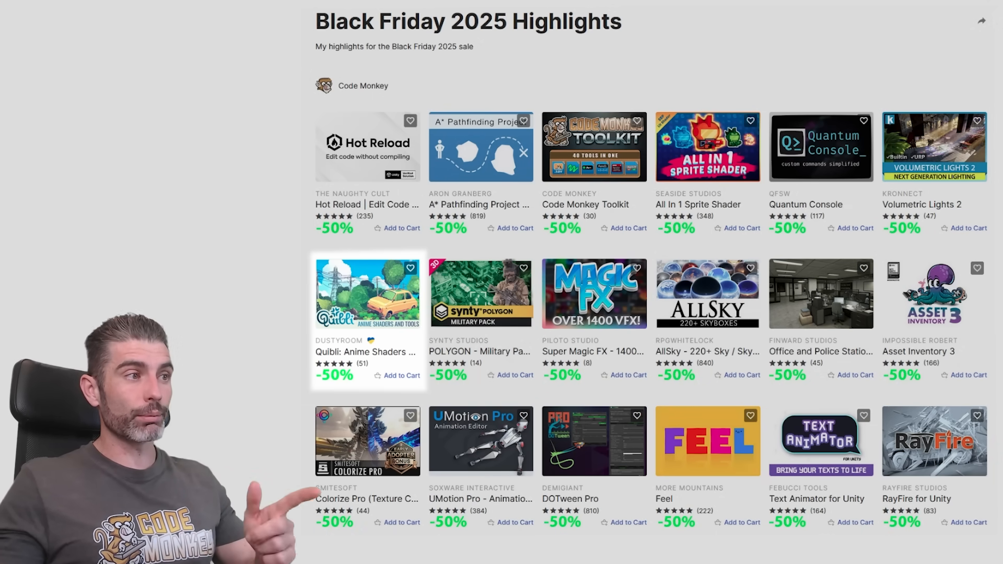
pyautogui.click(367, 292)
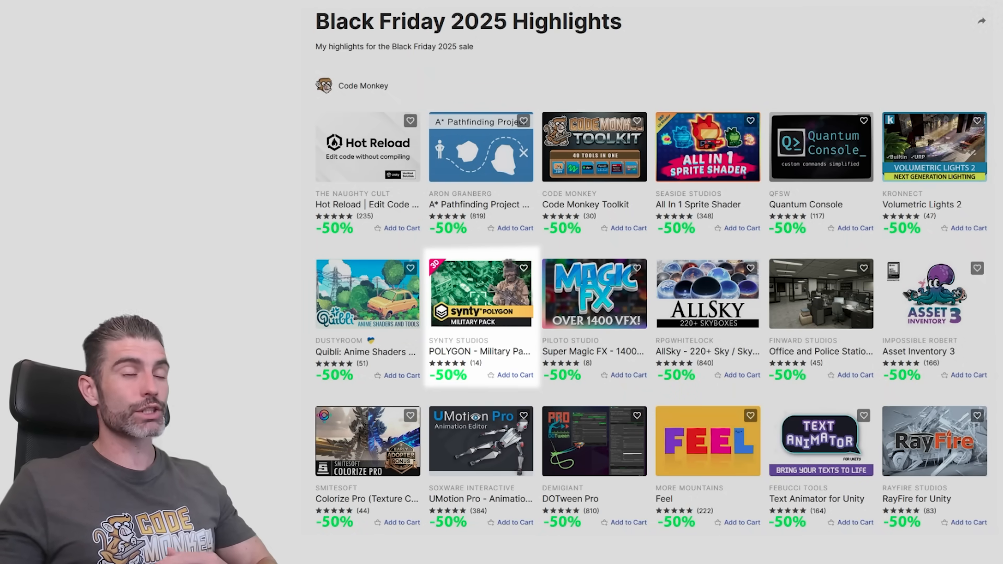
pyautogui.click(480, 293)
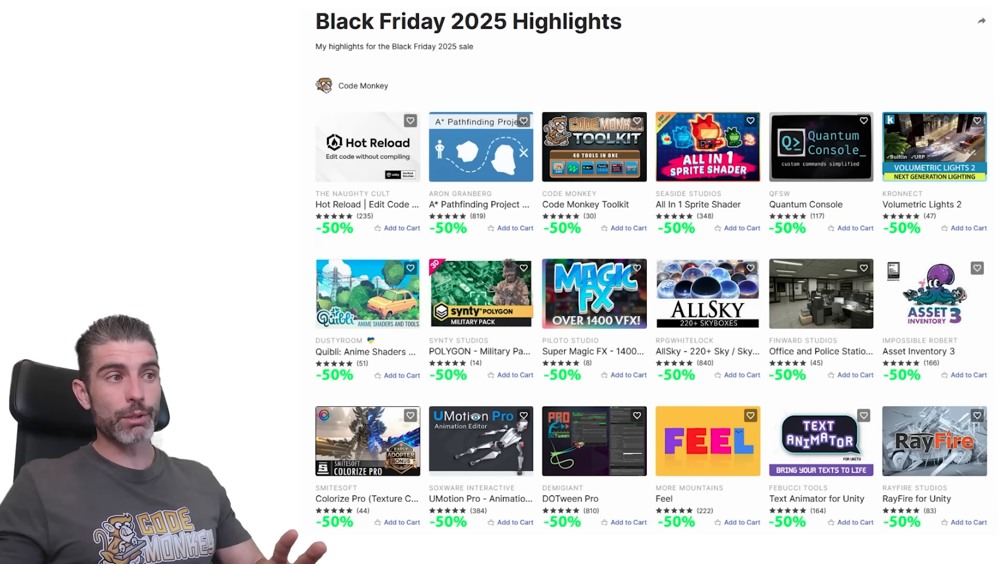
pyautogui.click(593, 293)
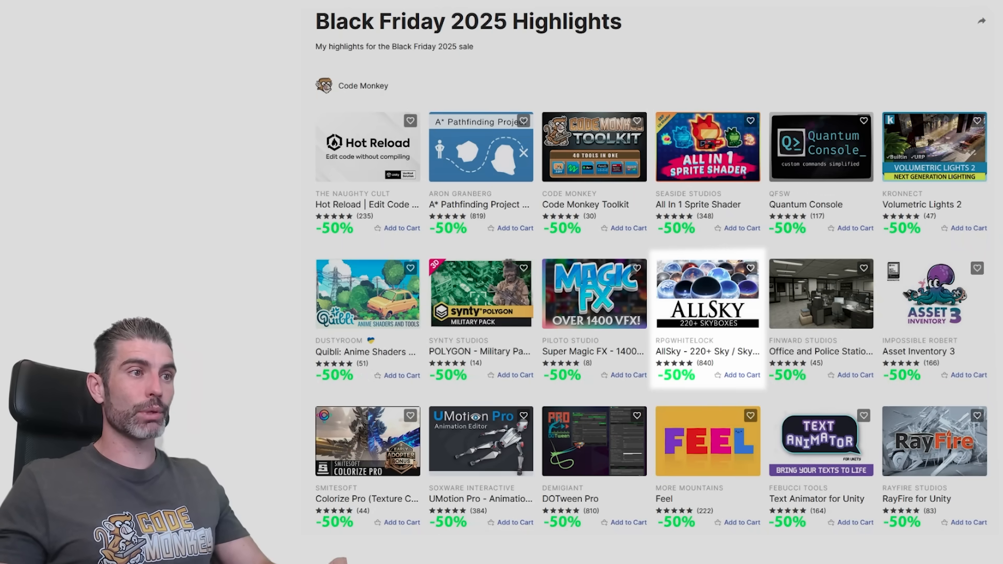
# View the AllSky 220+ skybox set page from the grid and enlarge its main preview image.
pyautogui.click(707, 293)
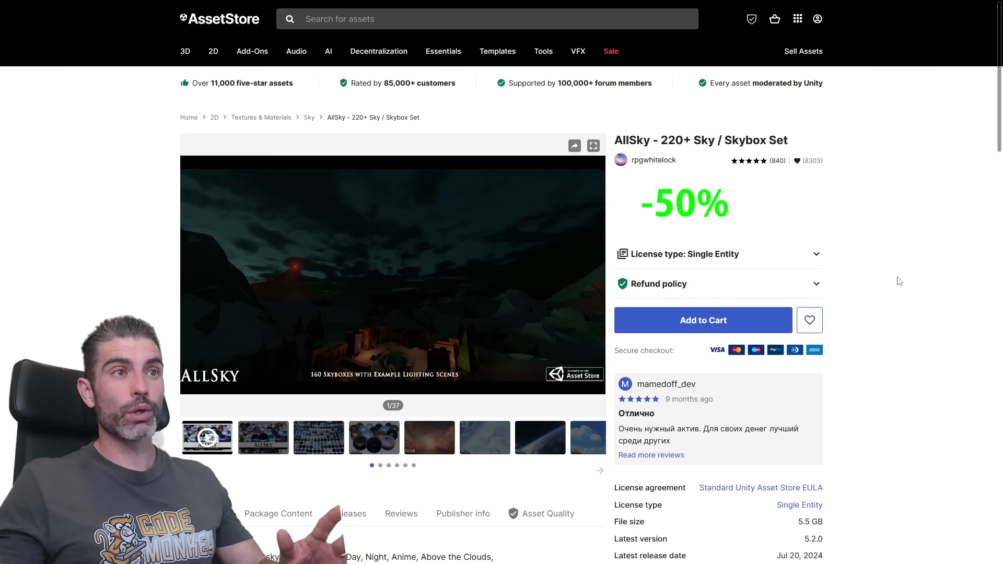
pyautogui.click(592, 146)
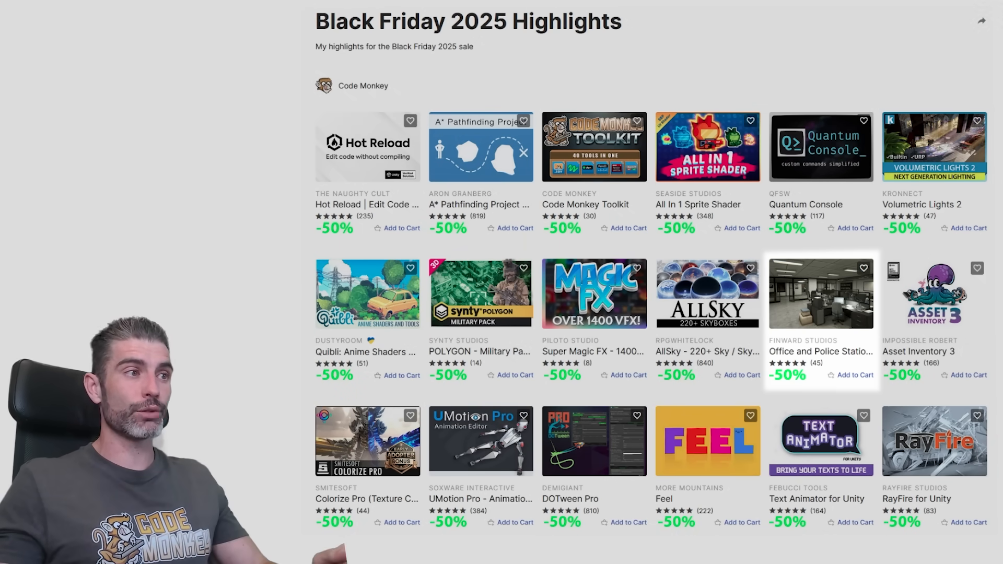
pyautogui.click(822, 292)
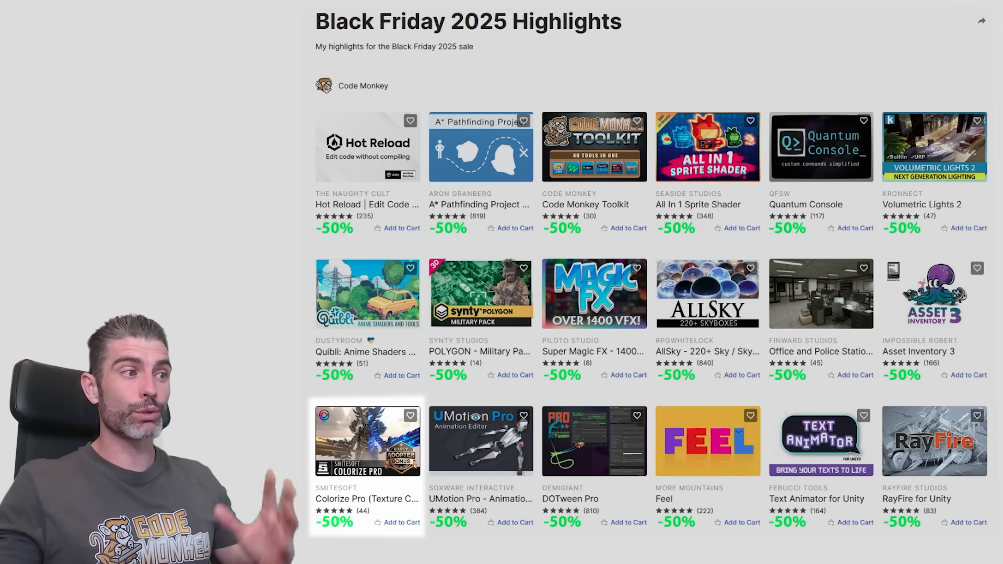
pyautogui.click(367, 440)
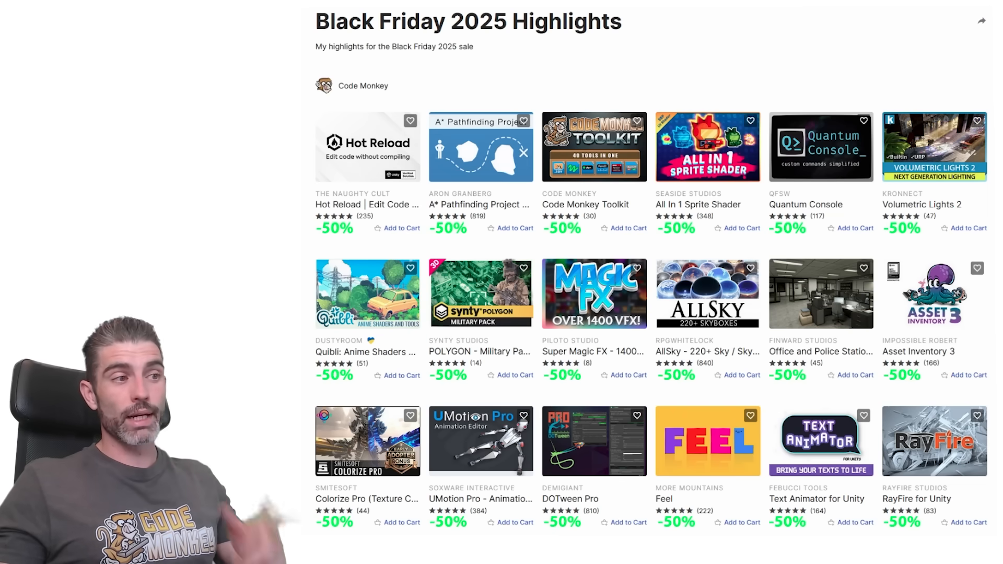
pyautogui.click(481, 441)
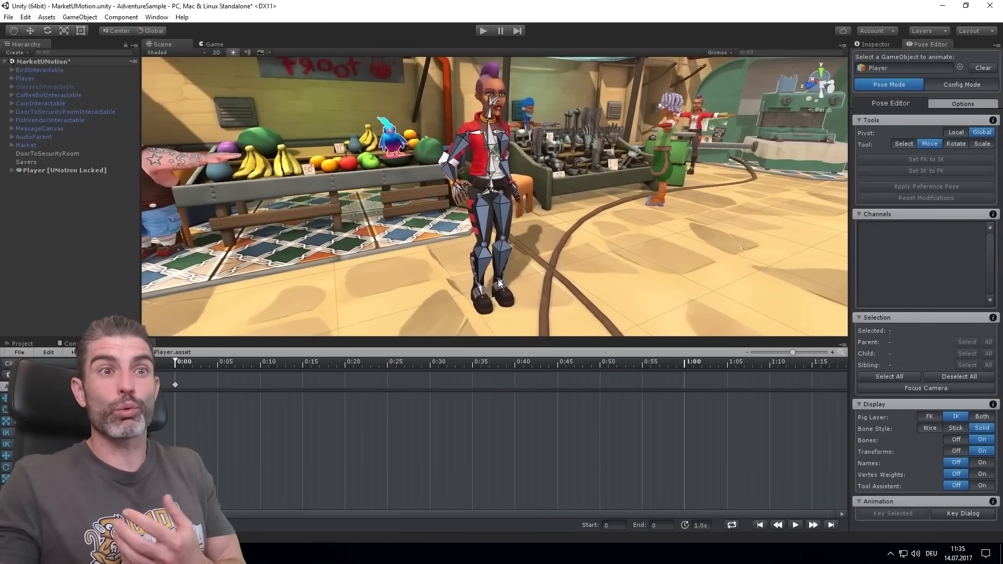
# In UMotion's Config Mode run the IK Setup Wizard to create the Player's IK rig, then return to the grid.
pyautogui.click(518, 250)
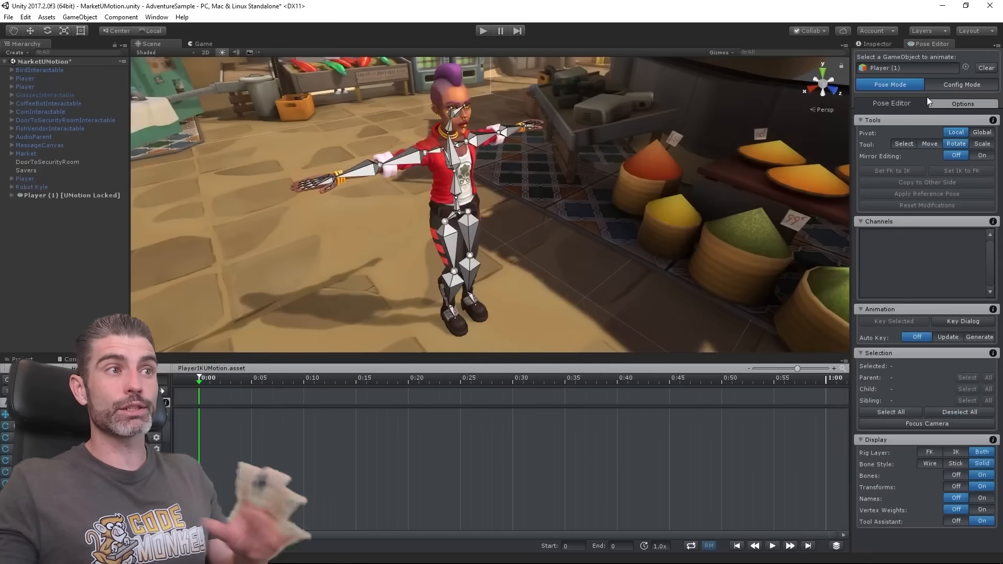
pyautogui.click(962, 84)
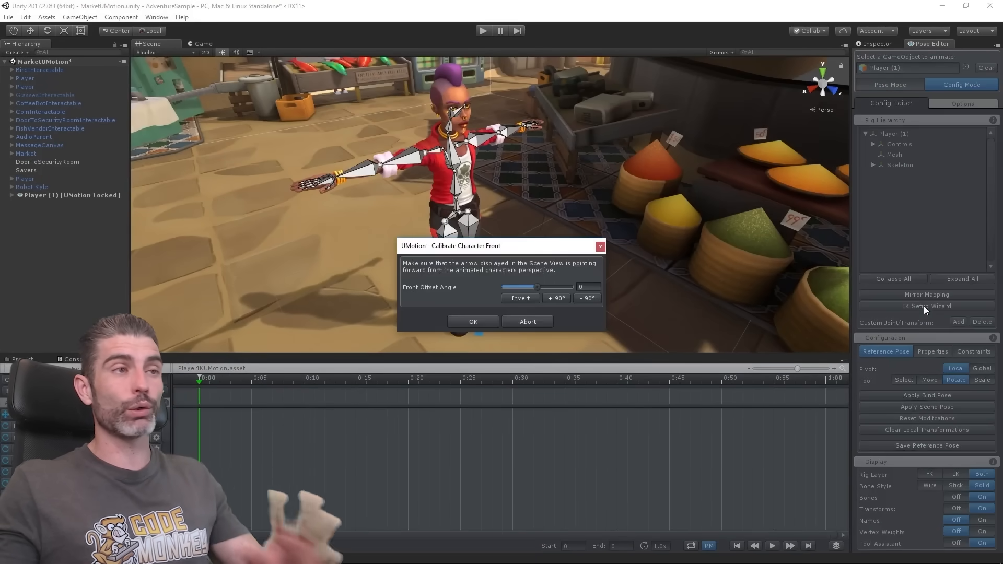
pyautogui.click(473, 320)
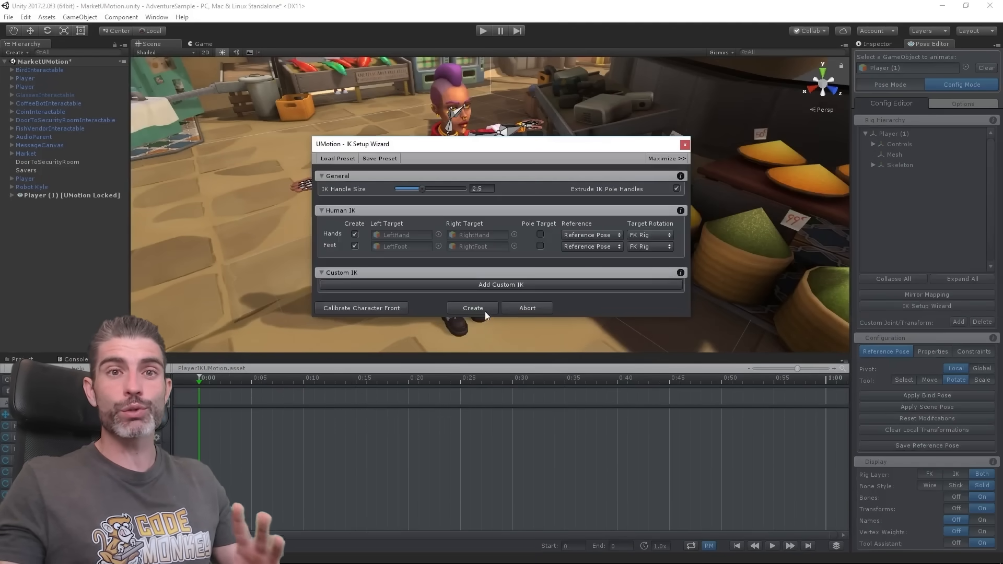
pyautogui.click(473, 308)
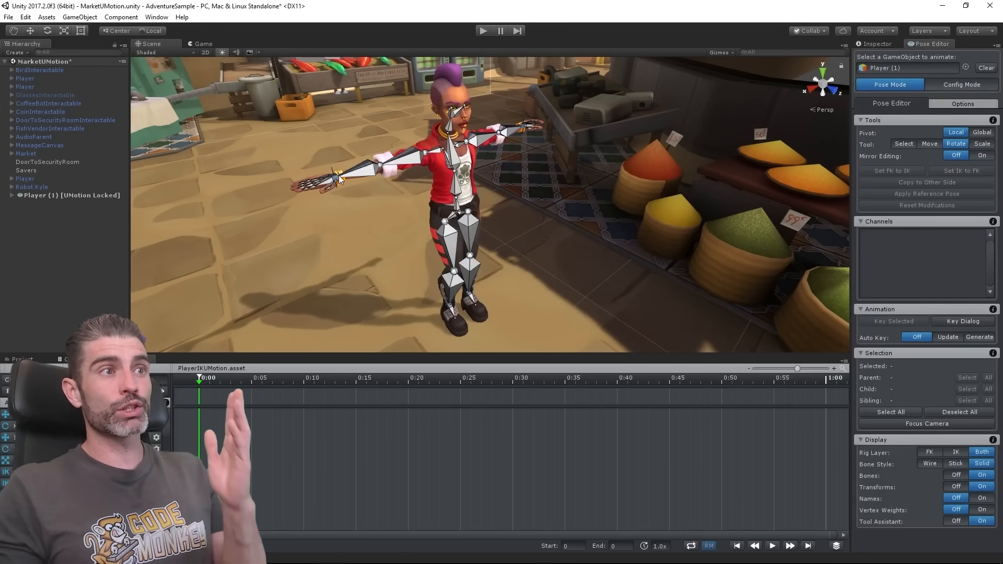
pyautogui.click(335, 179)
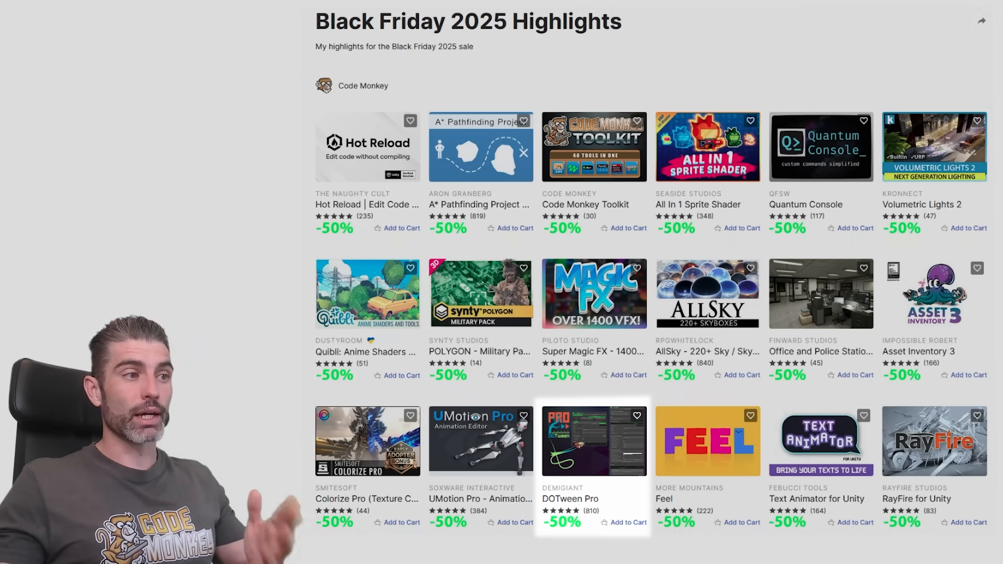
pyautogui.click(594, 441)
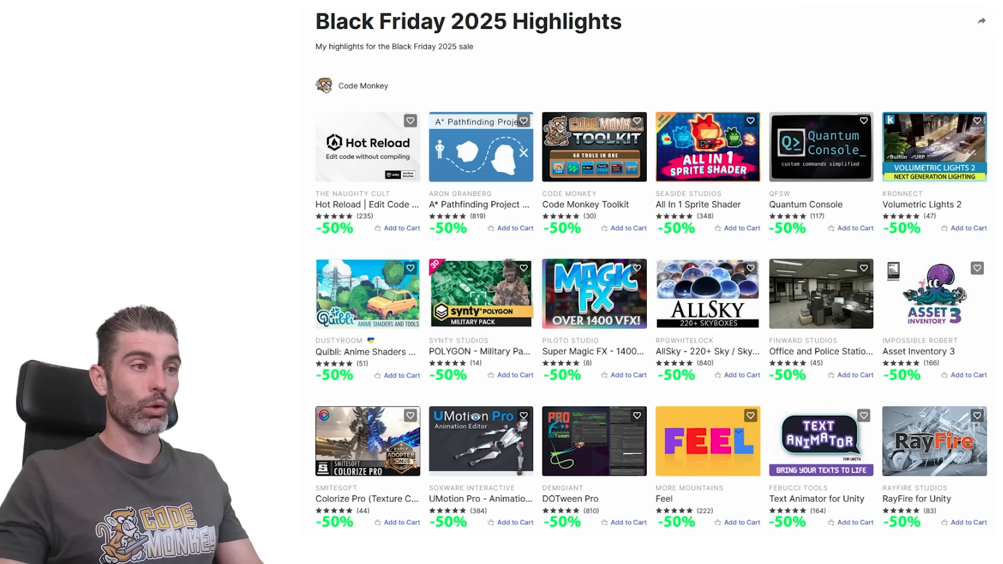
pyautogui.click(707, 441)
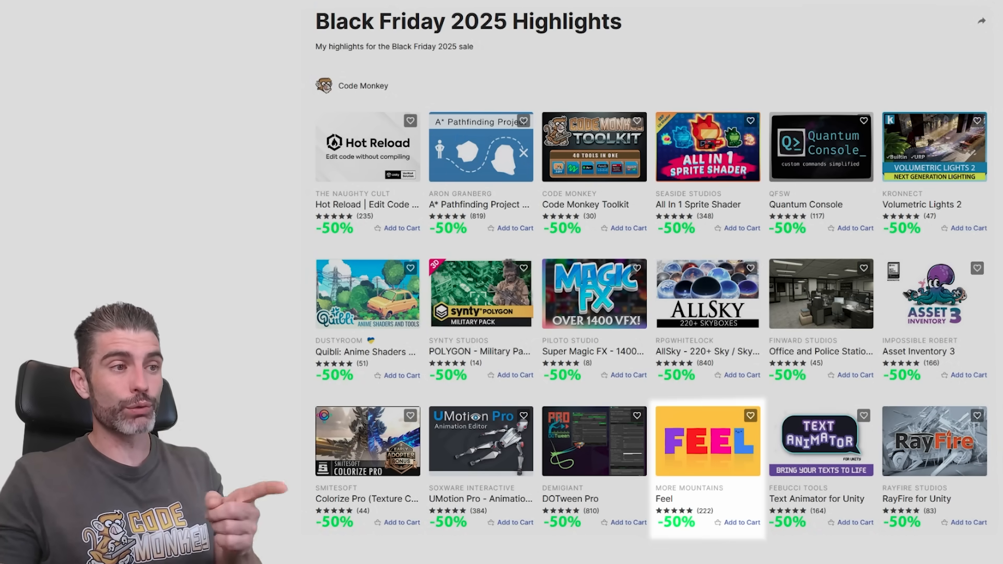
pyautogui.click(707, 441)
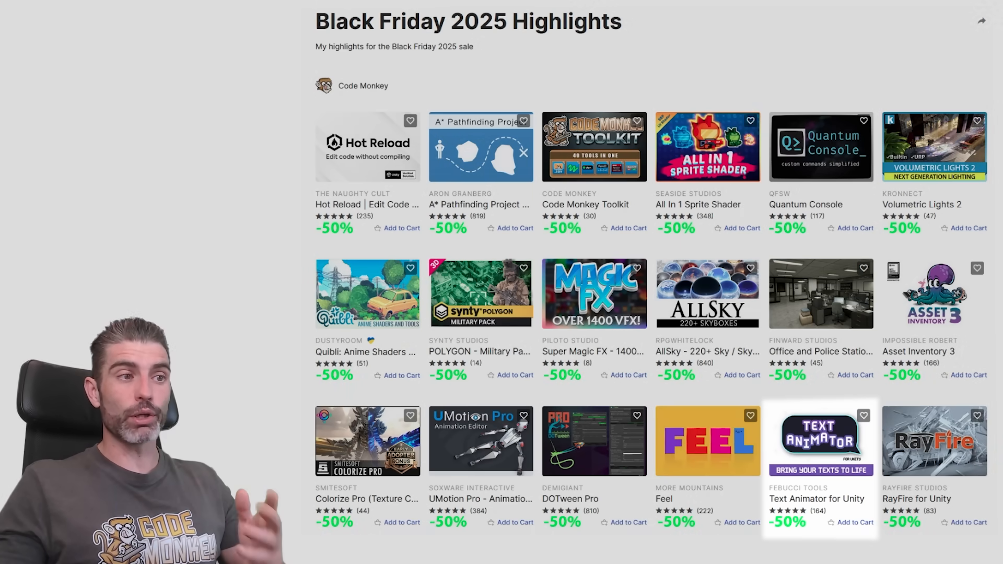
pyautogui.click(821, 441)
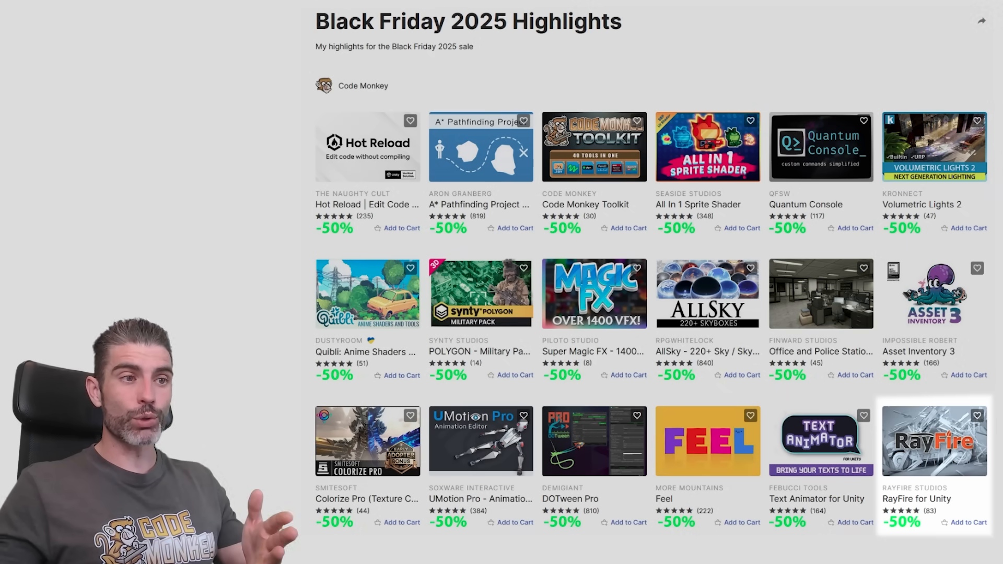
# Go from the highlights grid to the Odin Inspector and Serializer page by Sirenix at 50% off.
pyautogui.click(934, 441)
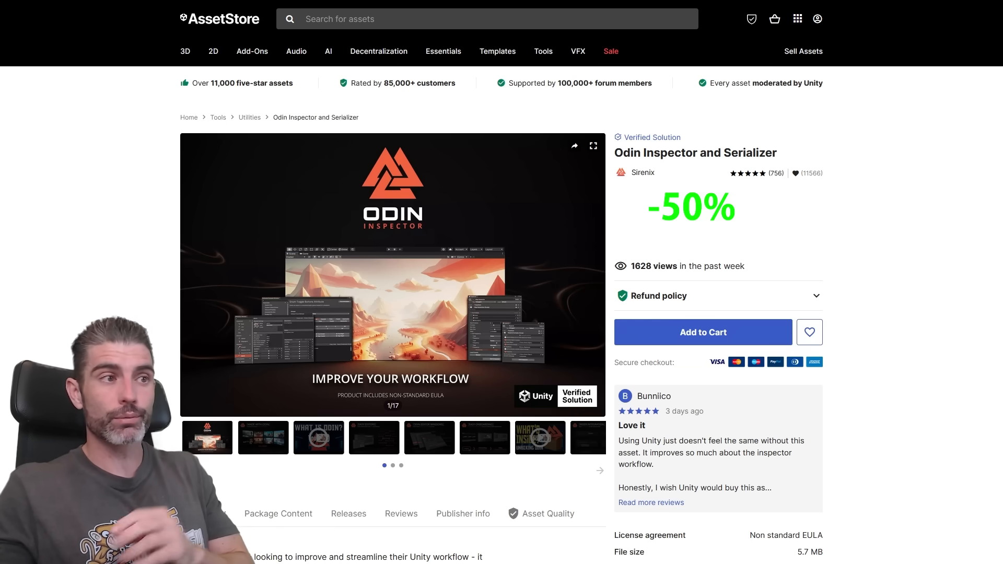
# Browse Odin Inspector's gallery full screen, close it, and view a later SurrounDead - Bundle screenshot.
pyautogui.click(575, 147)
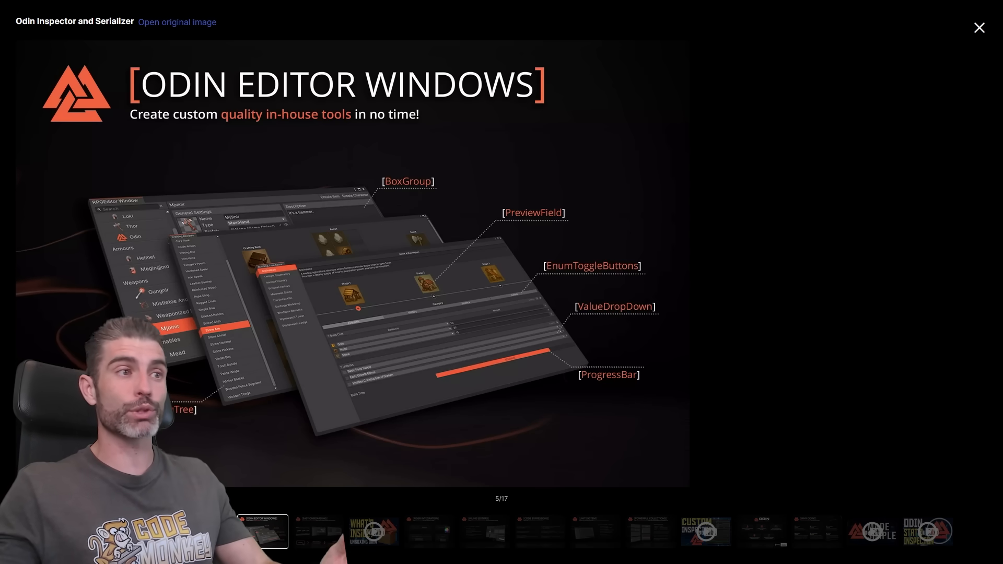
pyautogui.click(978, 27)
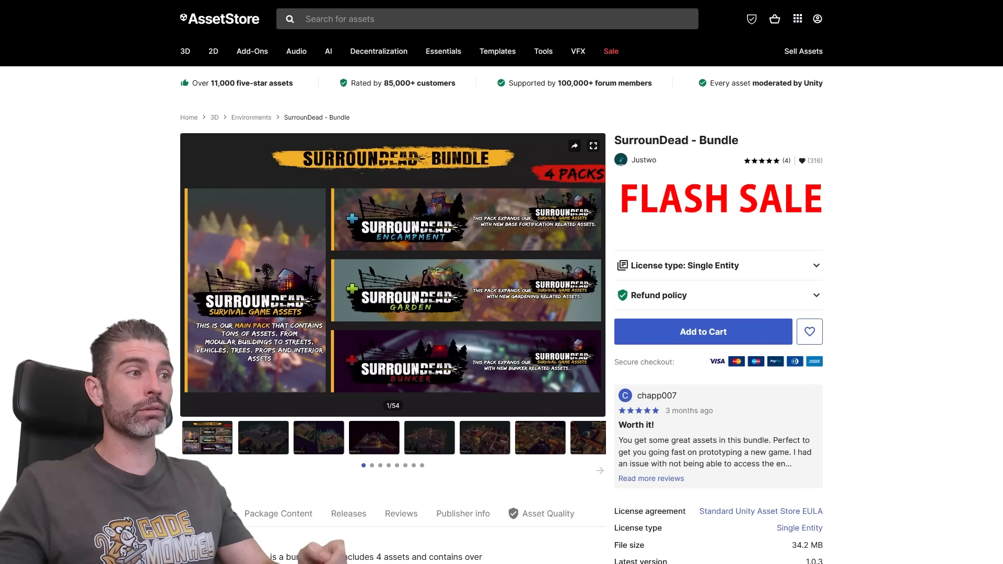
pyautogui.click(373, 438)
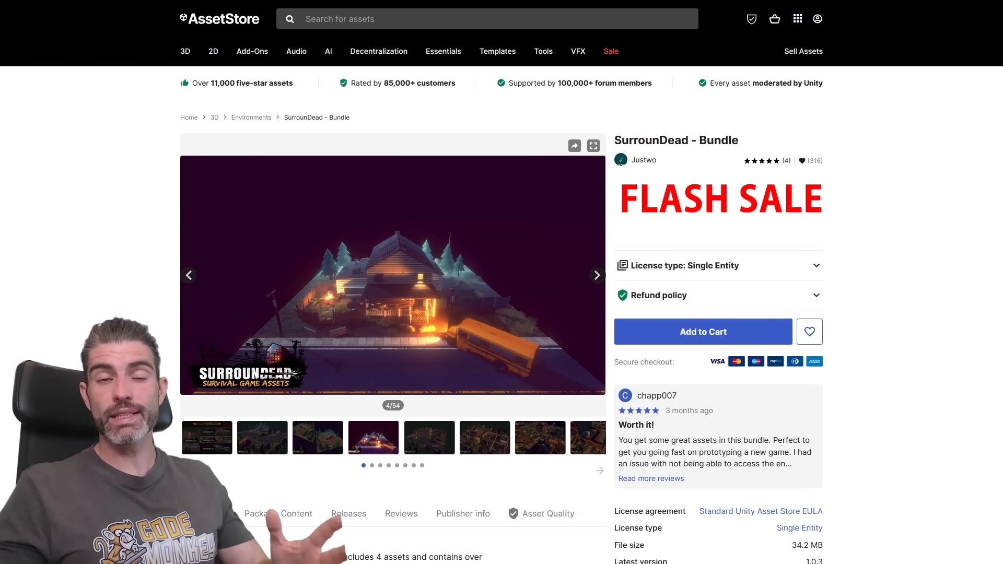